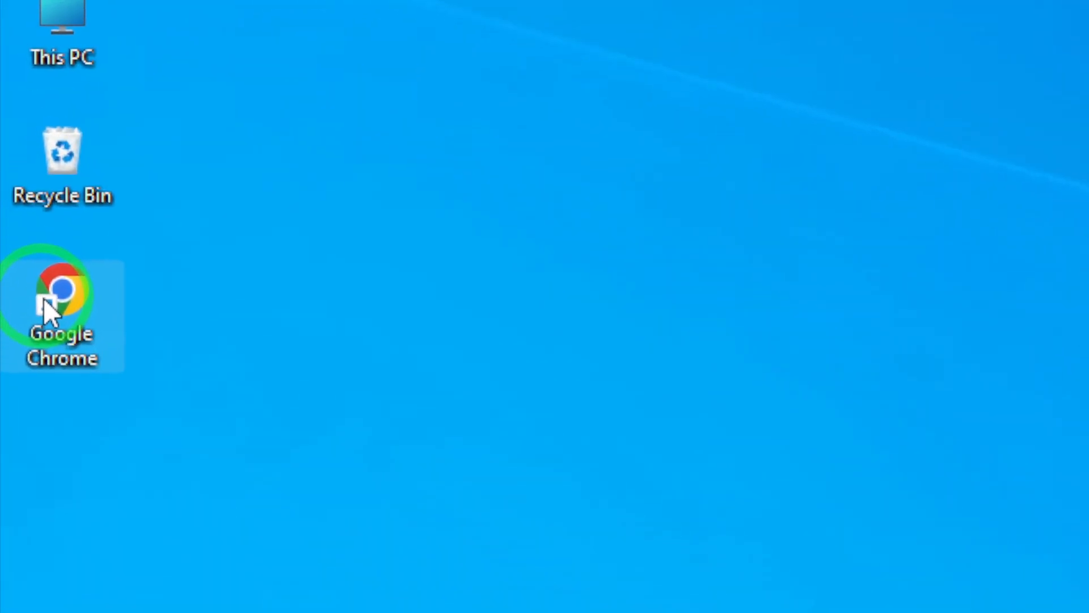
- Launch Google Chrome from its desktop shortcut
double_click(62, 292)
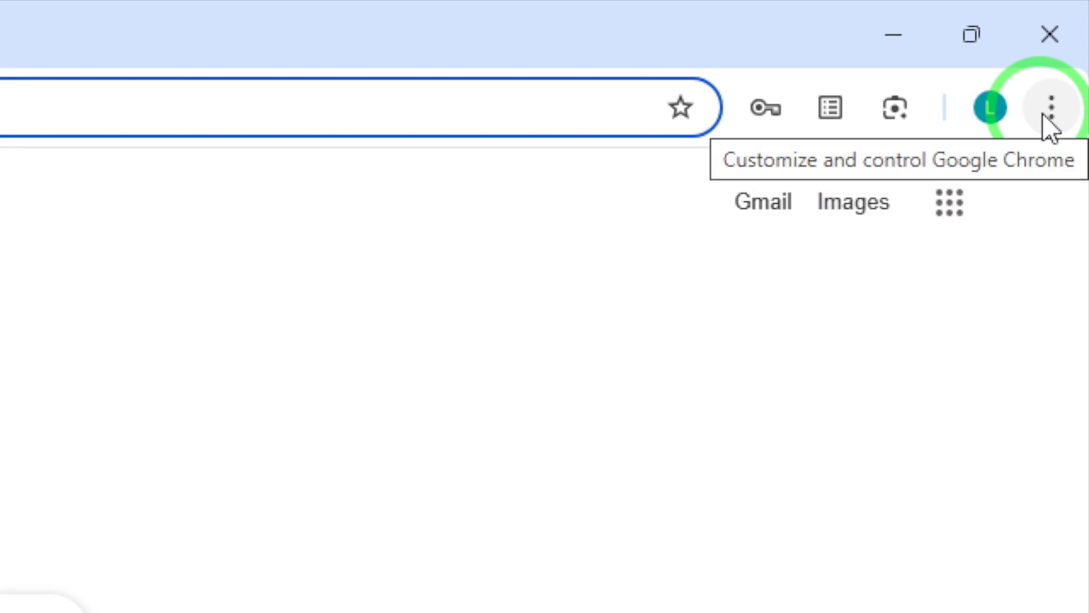
- Open Chrome Settings from the three-dot menu
left_click(1051, 108)
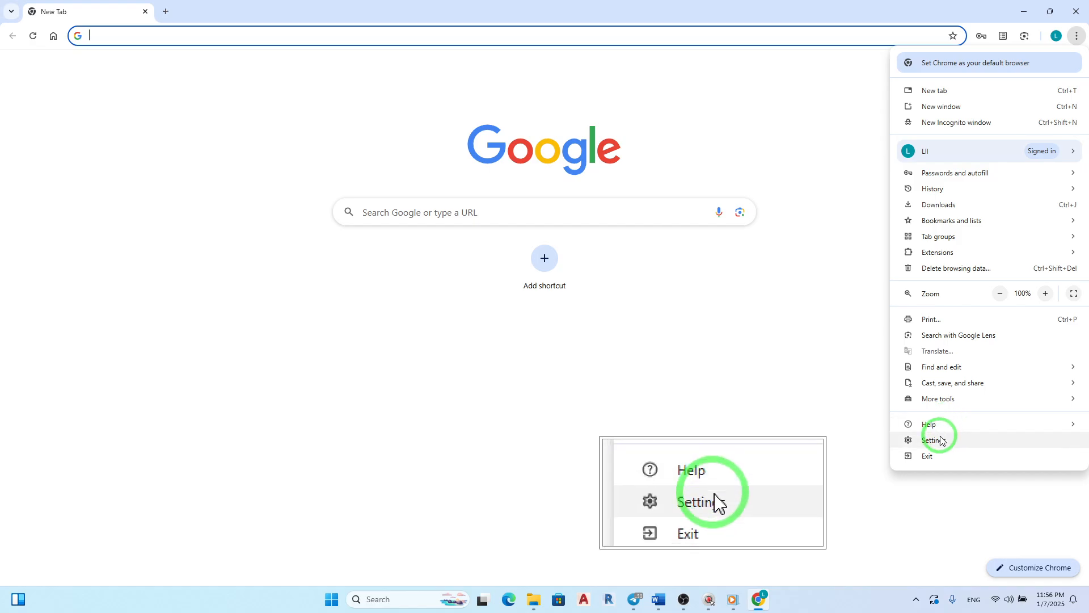
left_click(934, 439)
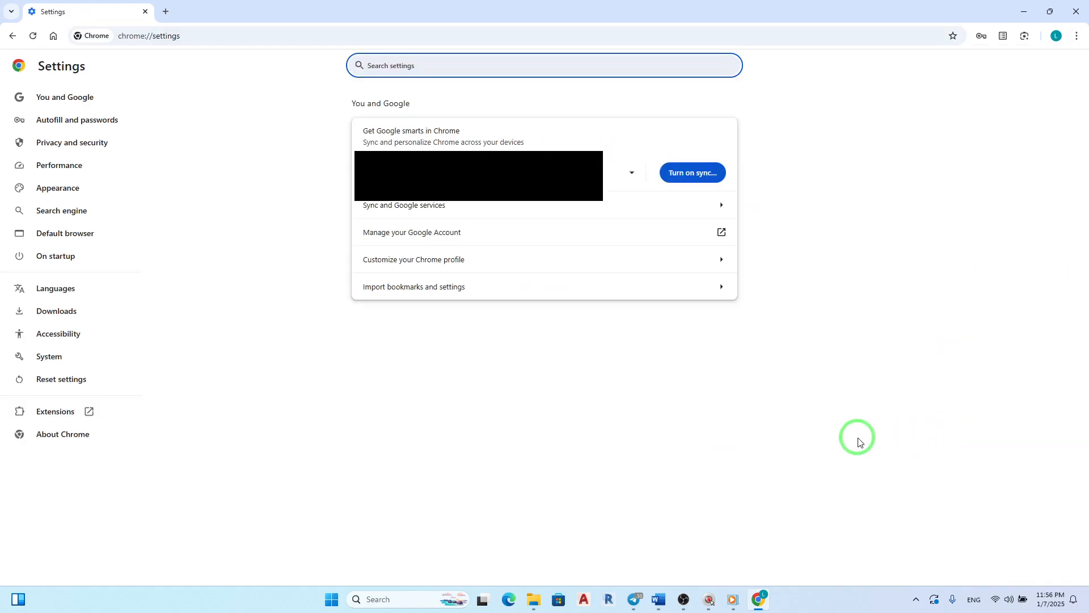
mouse_move(205, 461)
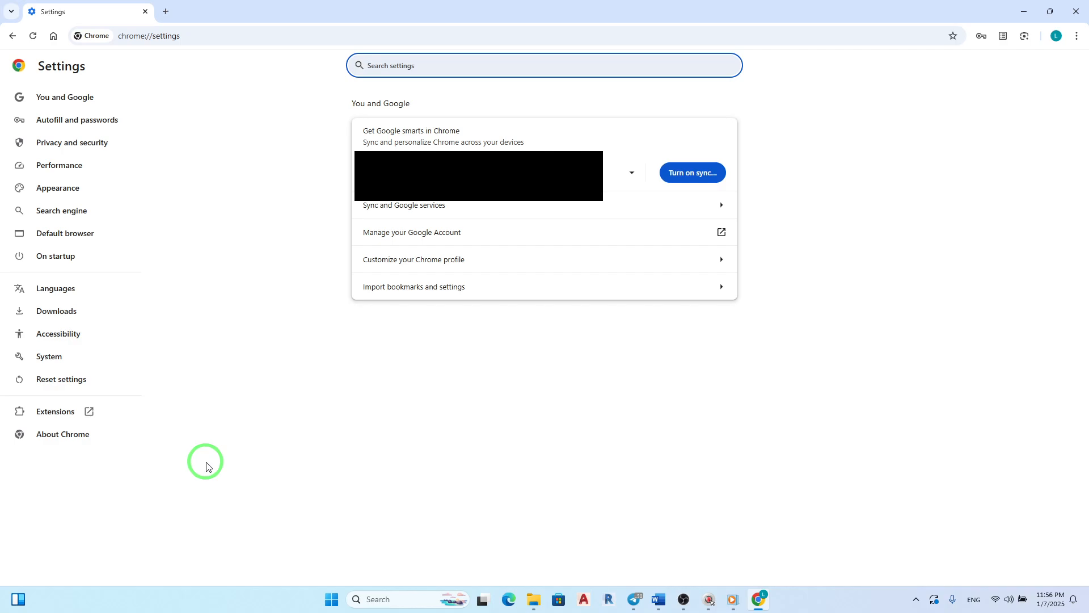
mouse_move(196, 434)
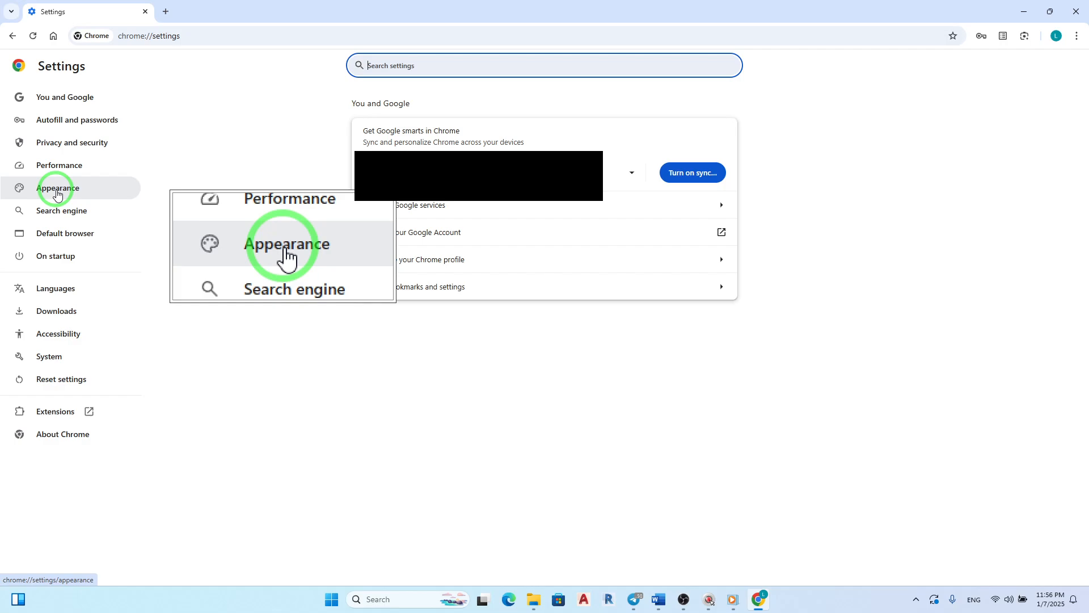
- Show the Appearance section from the Settings sidebar
left_click(58, 188)
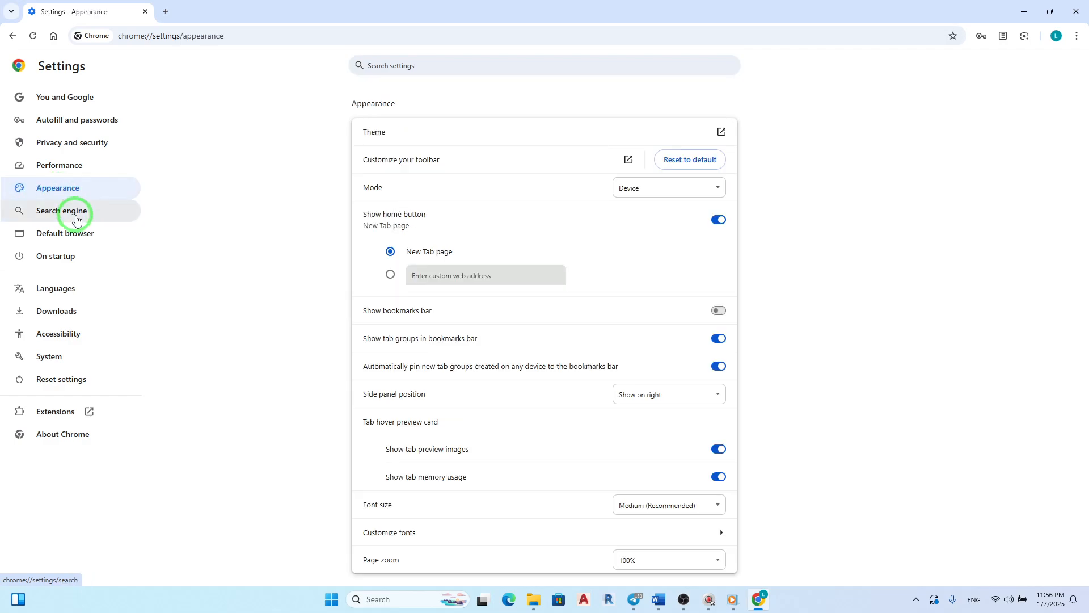
mouse_move(213, 250)
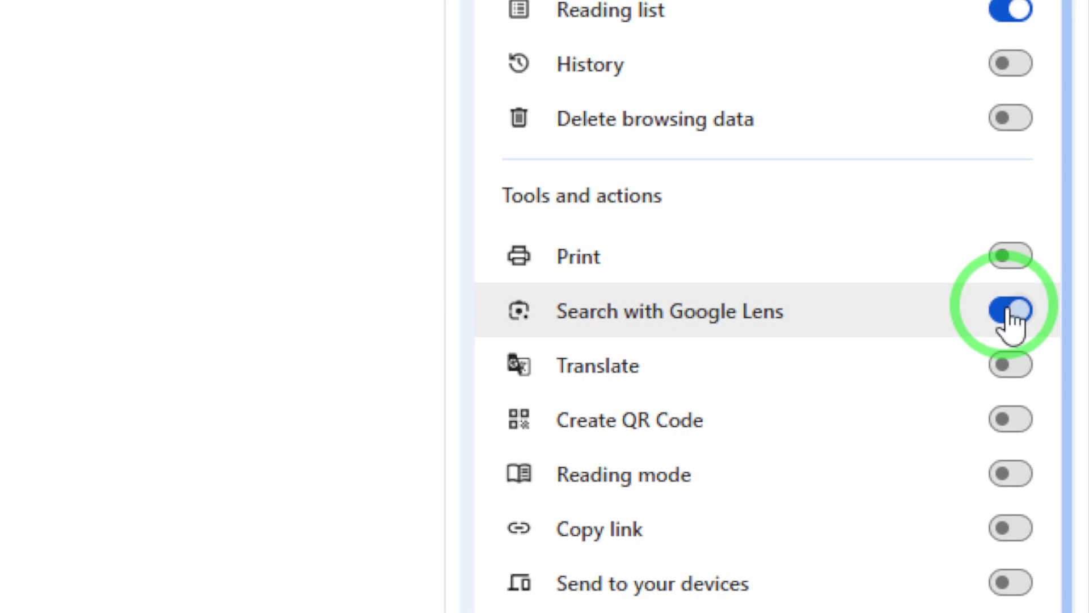
- Toggle off Search with Google Lens and restore down the Chrome window
left_click(1009, 311)
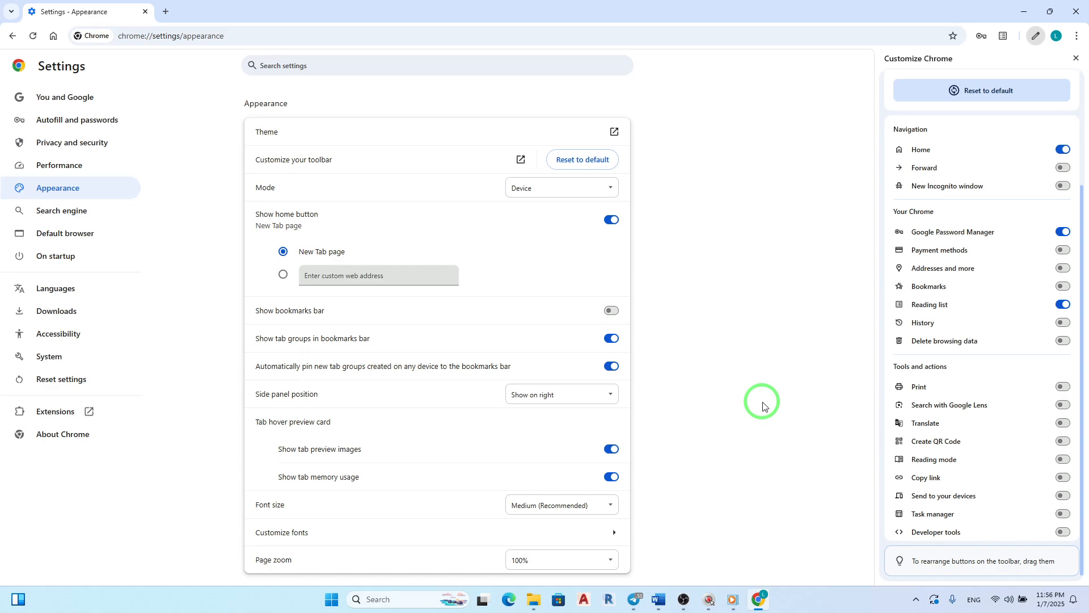
left_click(1050, 11)
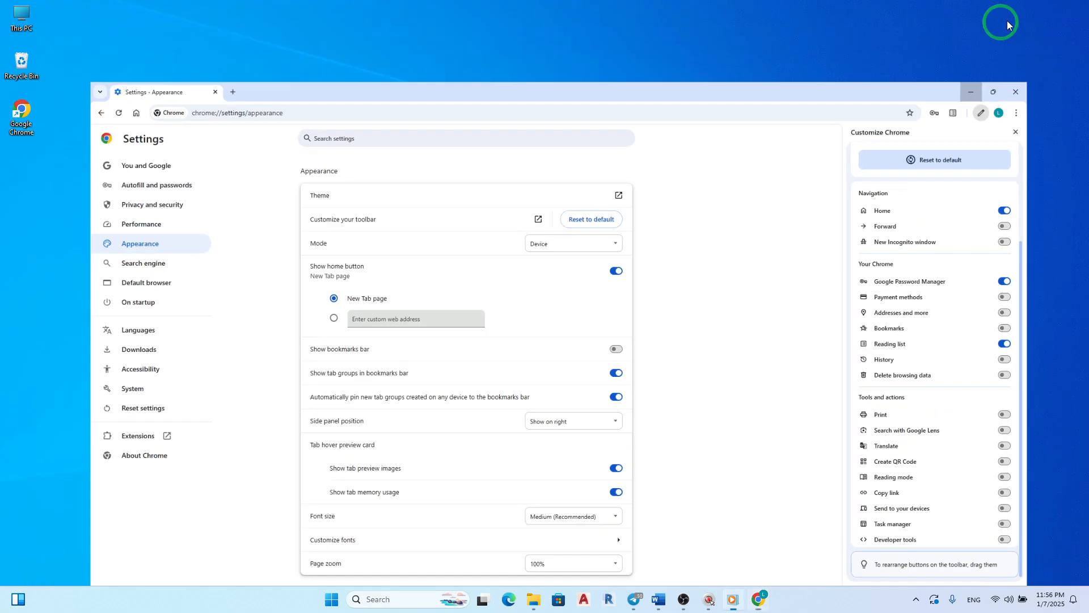